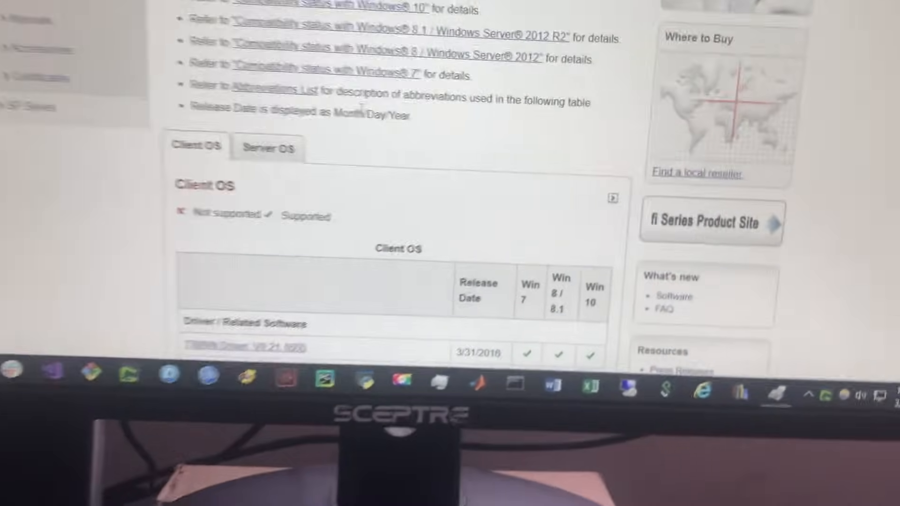
# Browse File Explorer and search for the extracted 'disk1' folder.
pyautogui.scroll(-3)
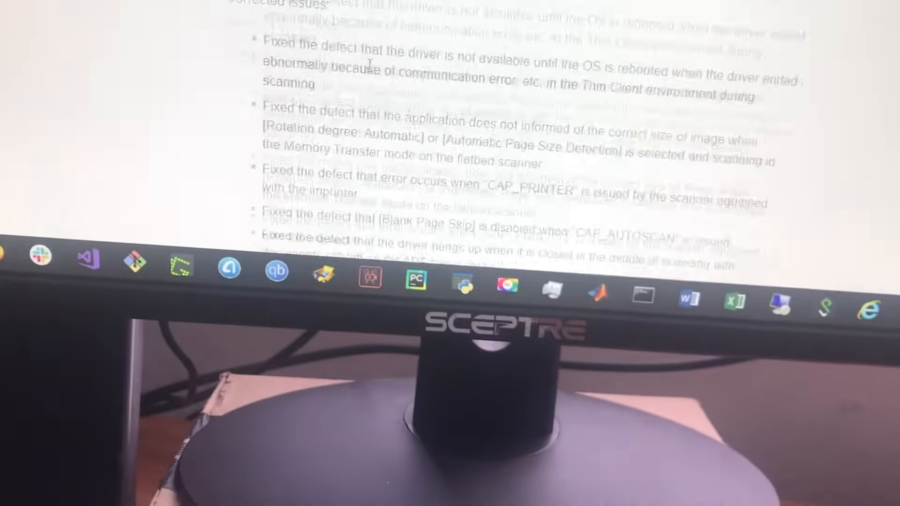
pyautogui.scroll(-3)
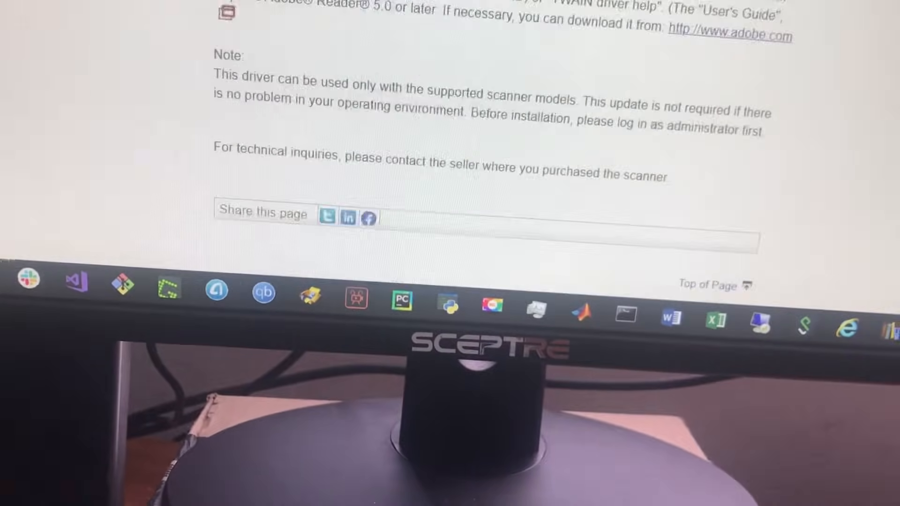
pyautogui.scroll(3)
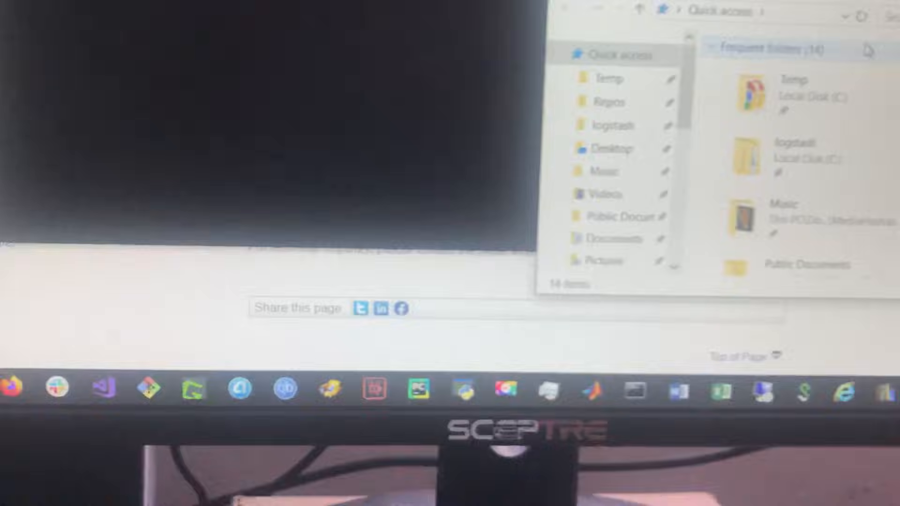
pyautogui.write('disk')
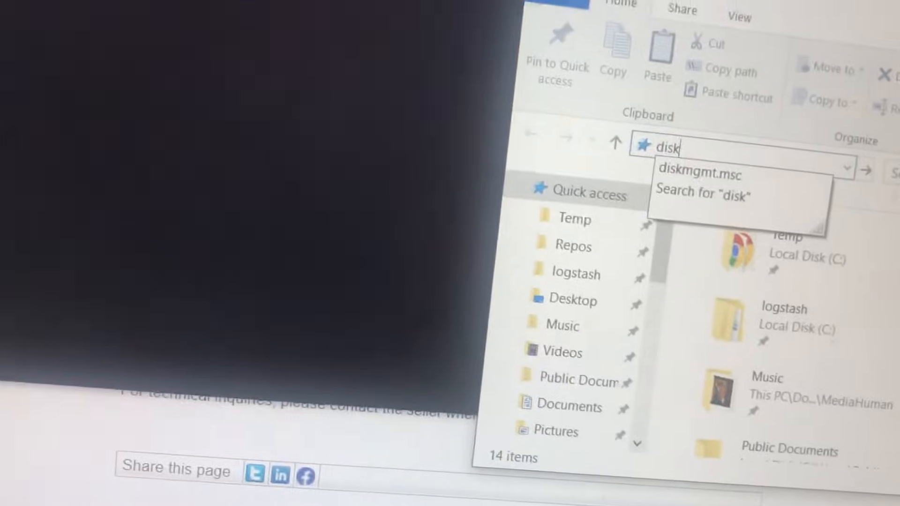
pyautogui.write('1')
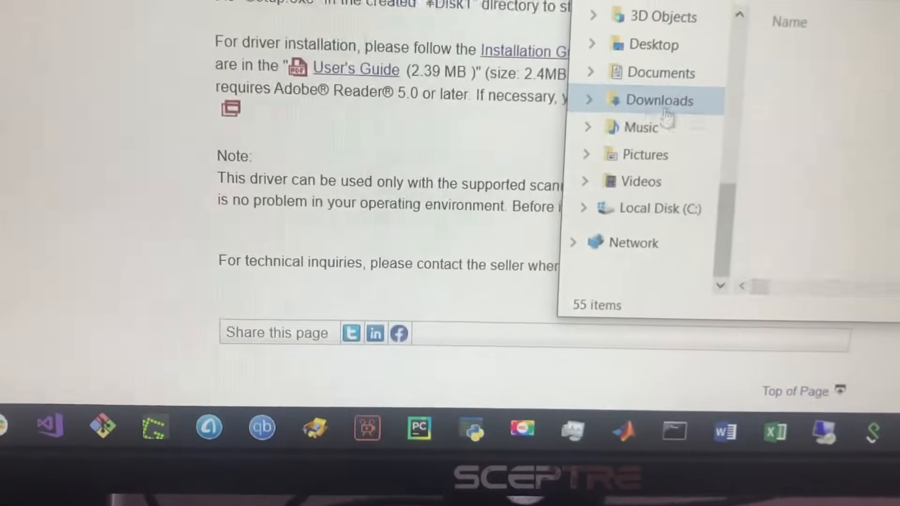
# Open Downloads, then the Disk1 folder to launch the Scanner Utility setup.
pyautogui.click(651, 100)
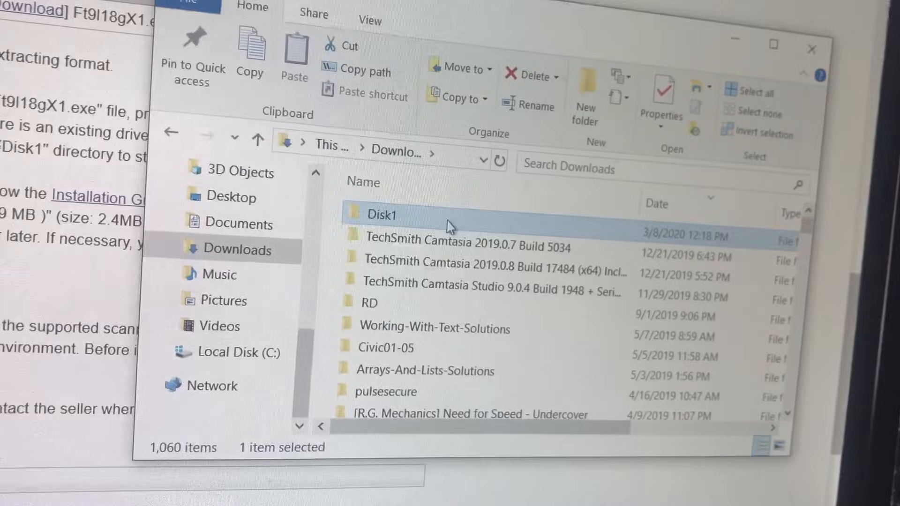
pyautogui.moveTo(379, 215)
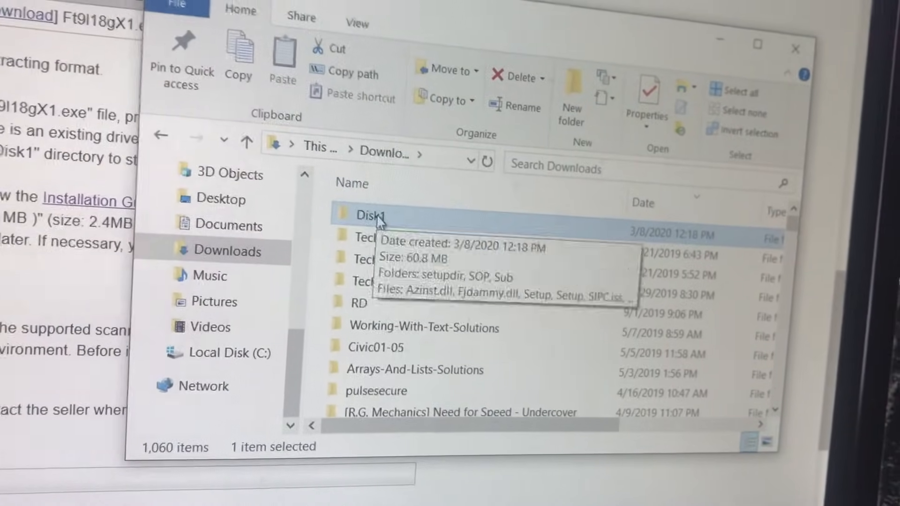
pyautogui.doubleClick(373, 217)
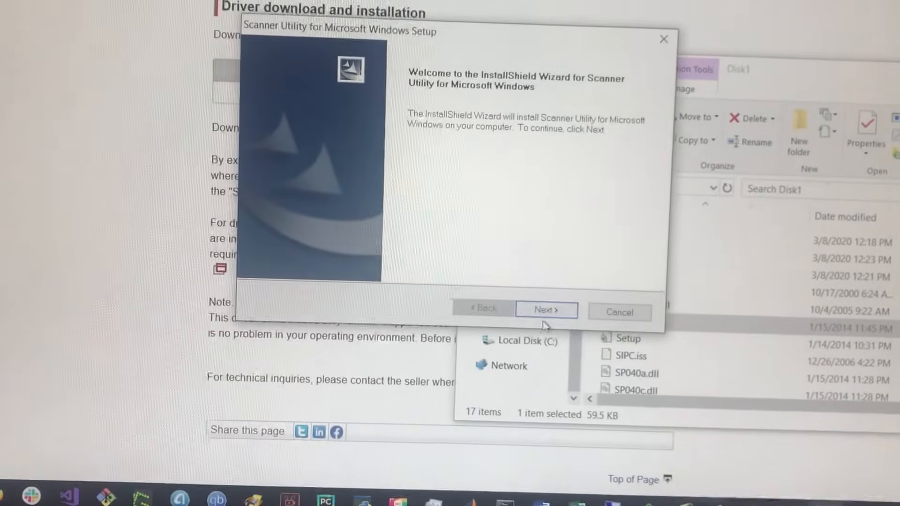
# Pass the welcome page and accept the Scanner Utility license agreement.
pyautogui.click(544, 310)
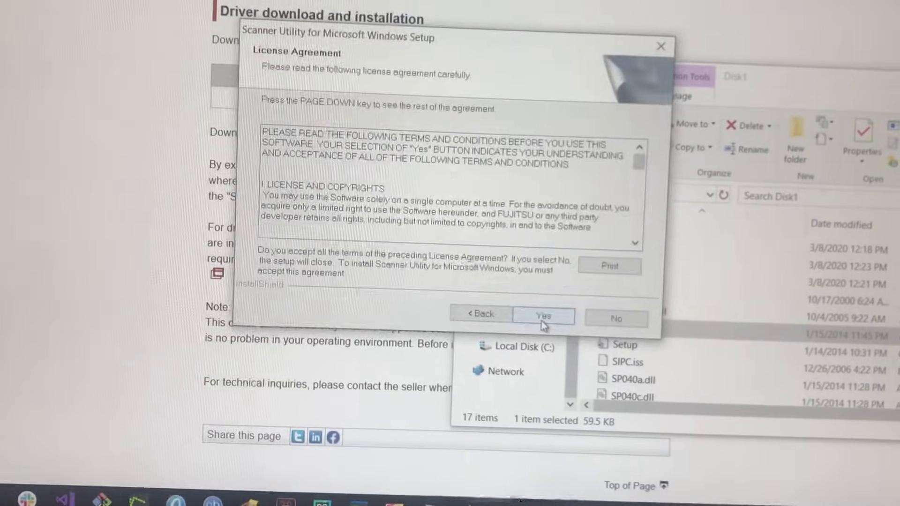
pyautogui.click(542, 317)
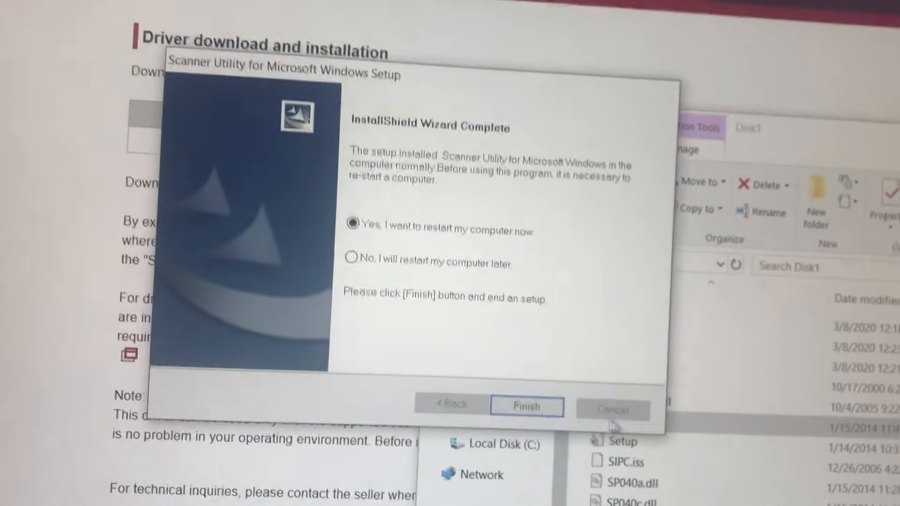
# Choose 'No, I will restart my computer later' and finish the wizard.
pyautogui.click(345, 255)
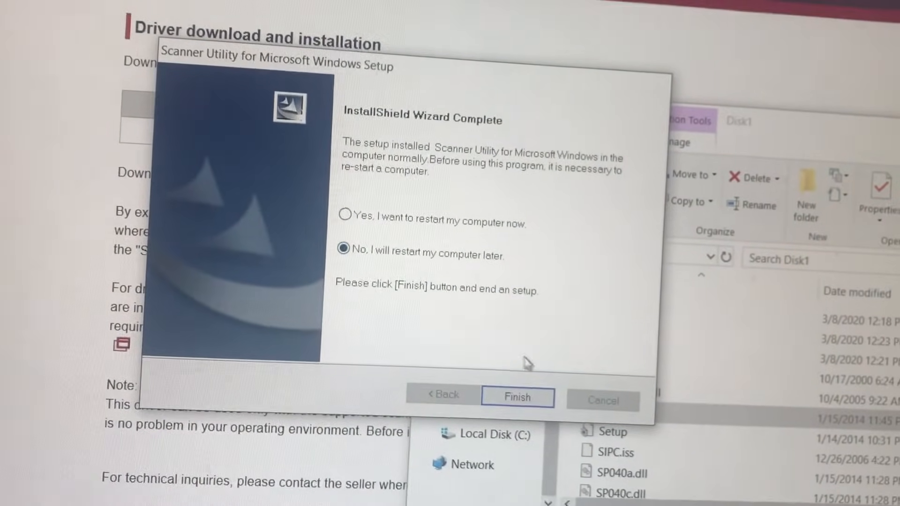
pyautogui.click(516, 397)
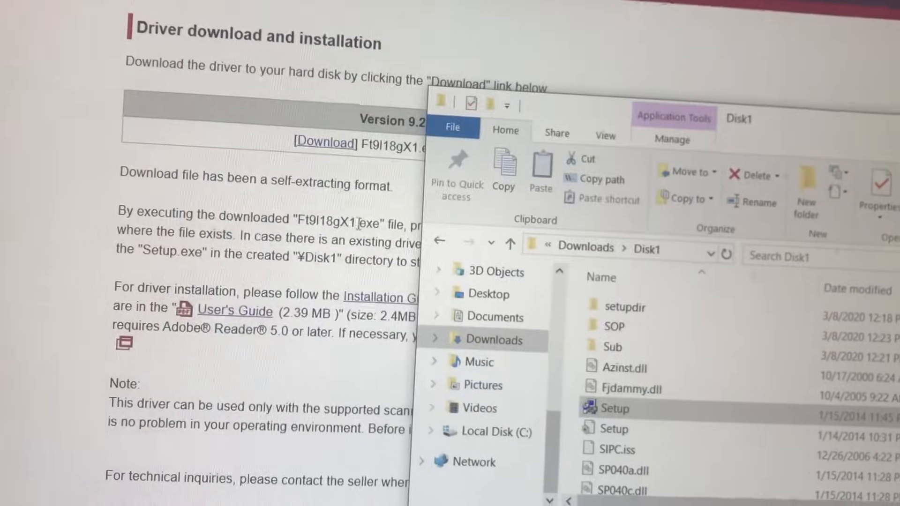